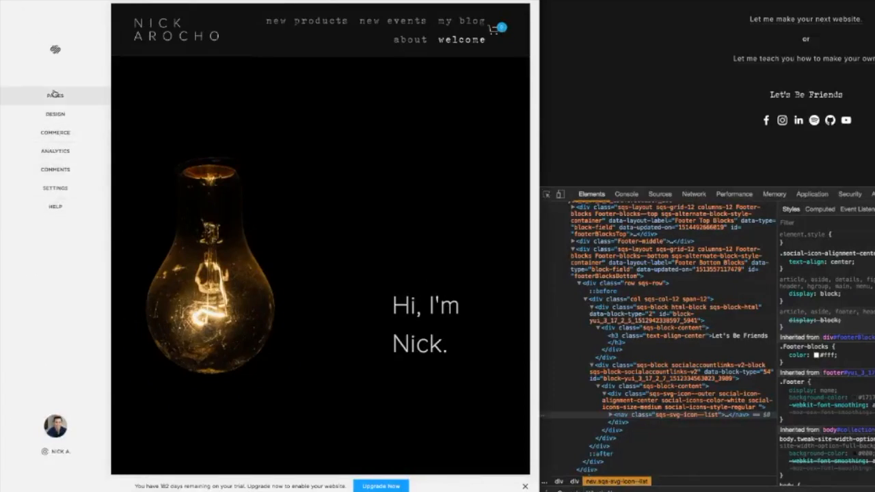
Step: Show the site's Pages list and start a new page under Not Linked
{"action": "left_click", "coordinate": [55, 95]}
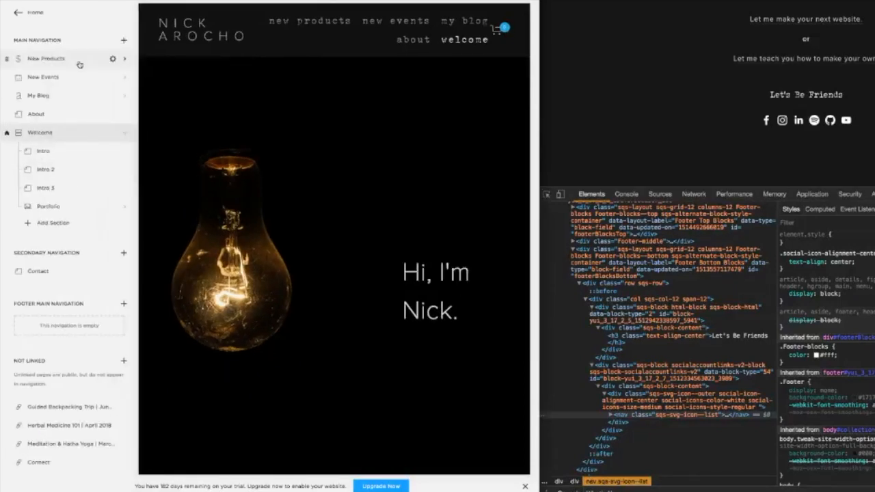
{"action": "mouse_move", "coordinate": [103, 246]}
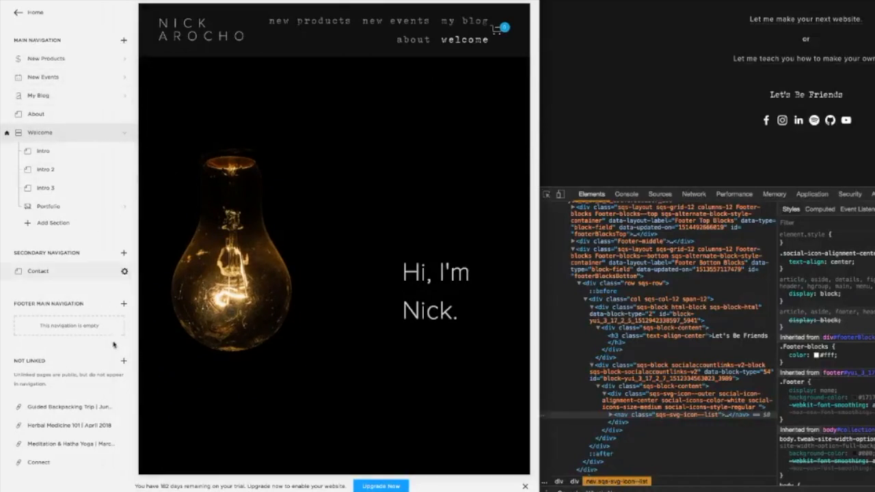
{"action": "left_click", "coordinate": [124, 360]}
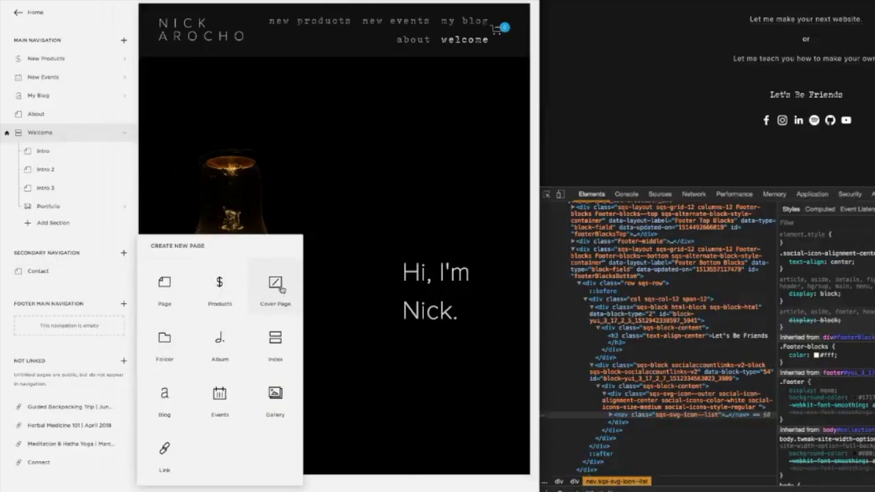
Step: Add a Cover Page and browse its alternative layouts via Change Layout
{"action": "left_click", "coordinate": [275, 284]}
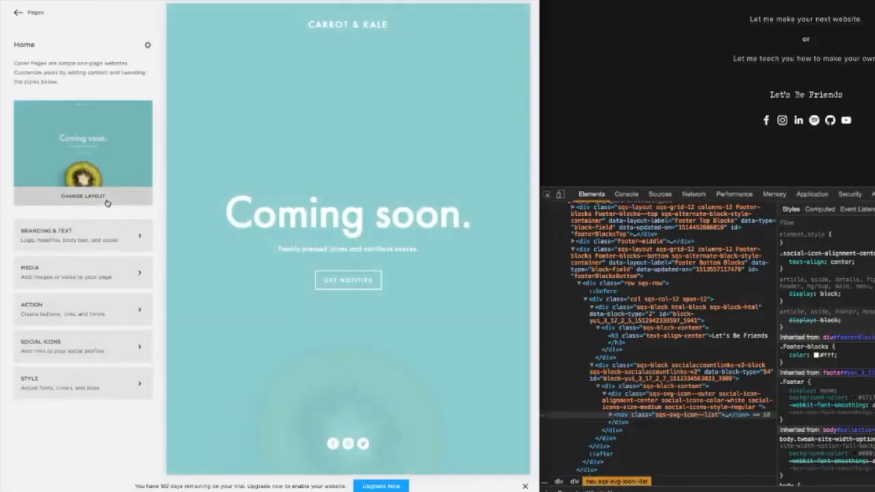
{"action": "left_click", "coordinate": [82, 195]}
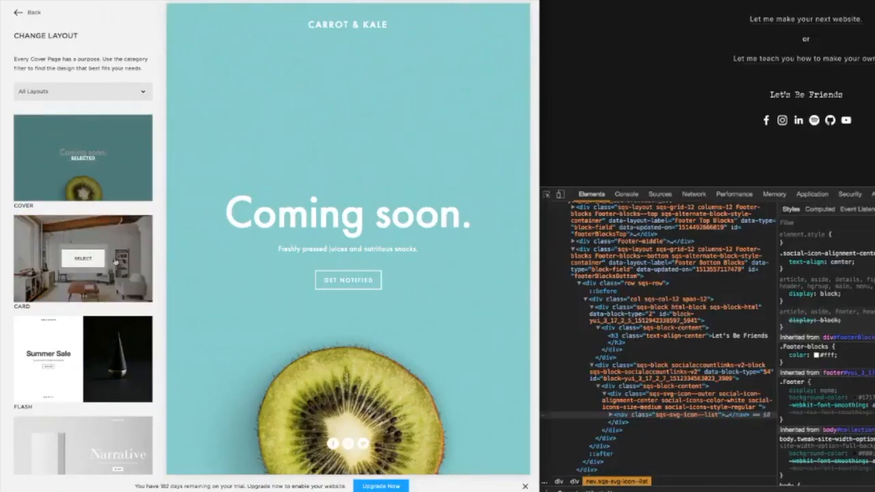
{"action": "scroll", "scroll_direction": "down", "scroll_amount": 3}
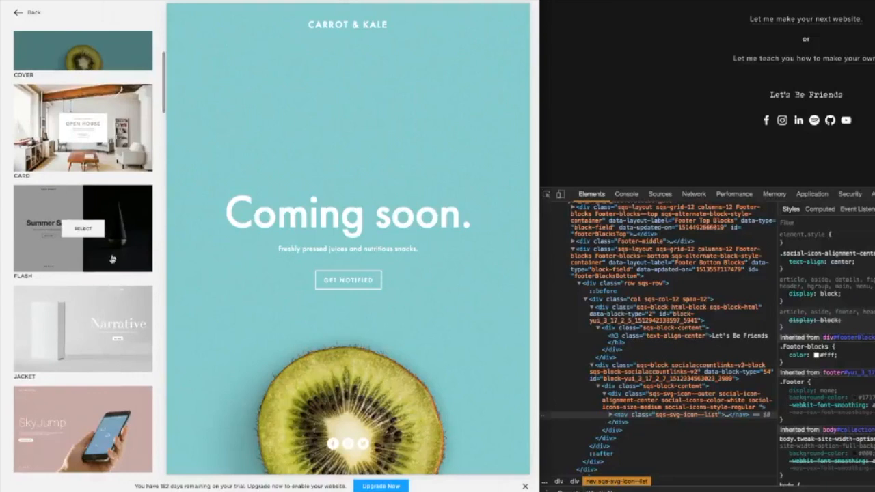
{"action": "scroll", "scroll_direction": "down", "scroll_amount": 3}
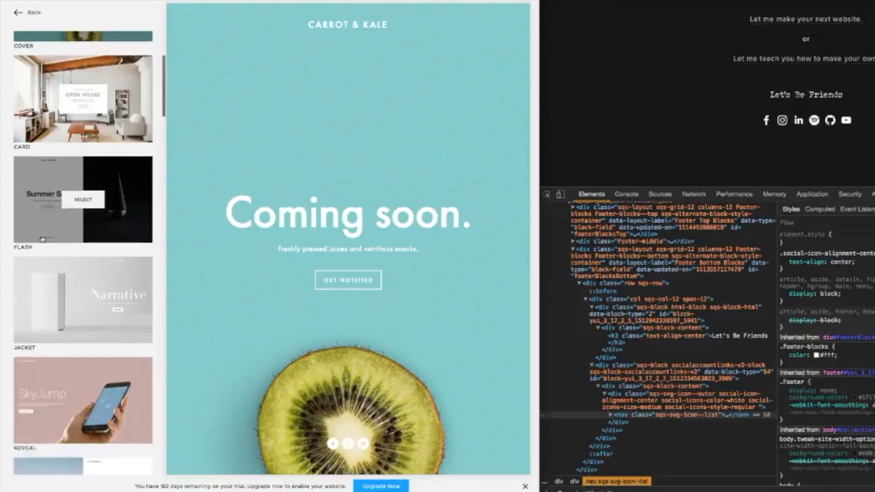
{"action": "scroll", "scroll_direction": "down", "scroll_amount": 3}
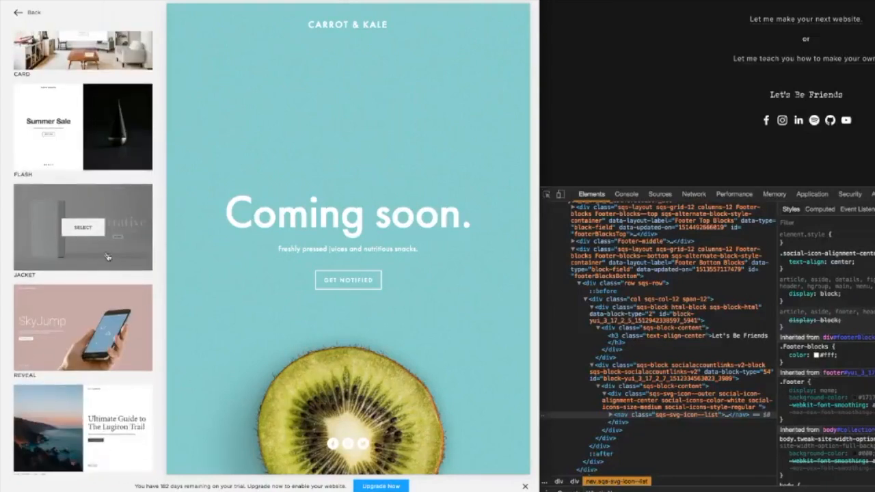
{"action": "scroll", "scroll_direction": "down", "scroll_amount": 3}
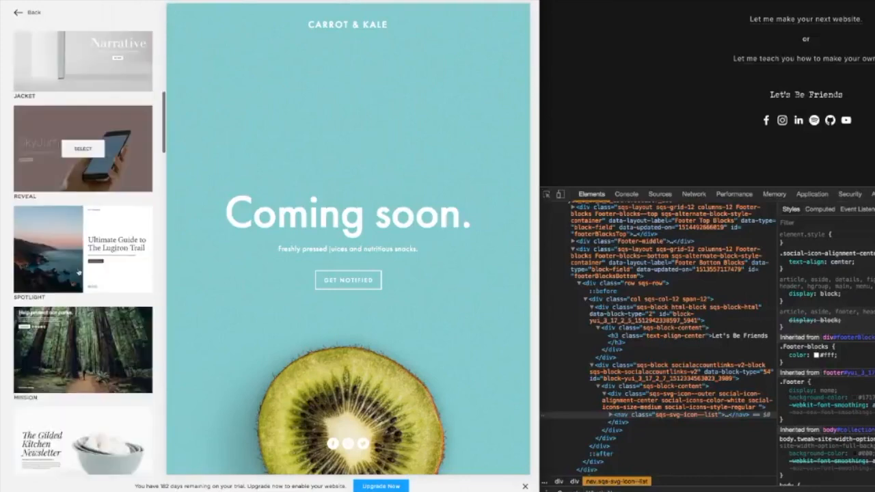
{"action": "scroll", "scroll_direction": "down", "scroll_amount": 3}
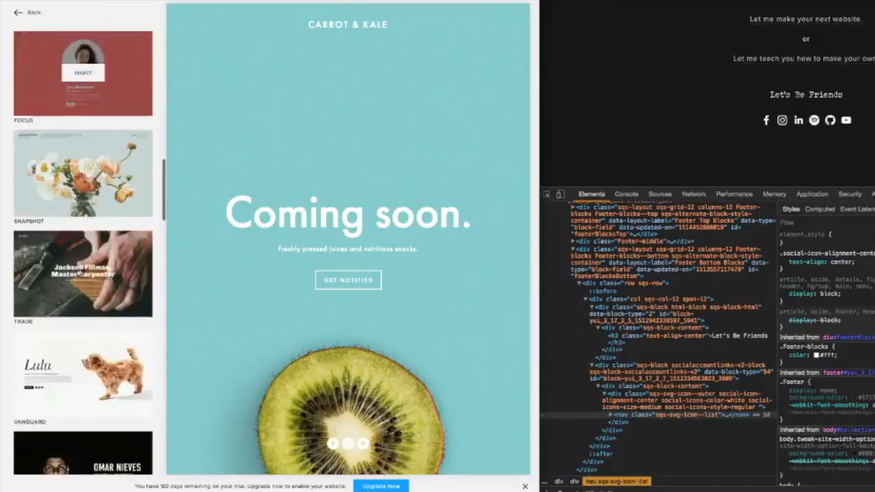
{"action": "scroll", "scroll_direction": "down", "scroll_amount": 3}
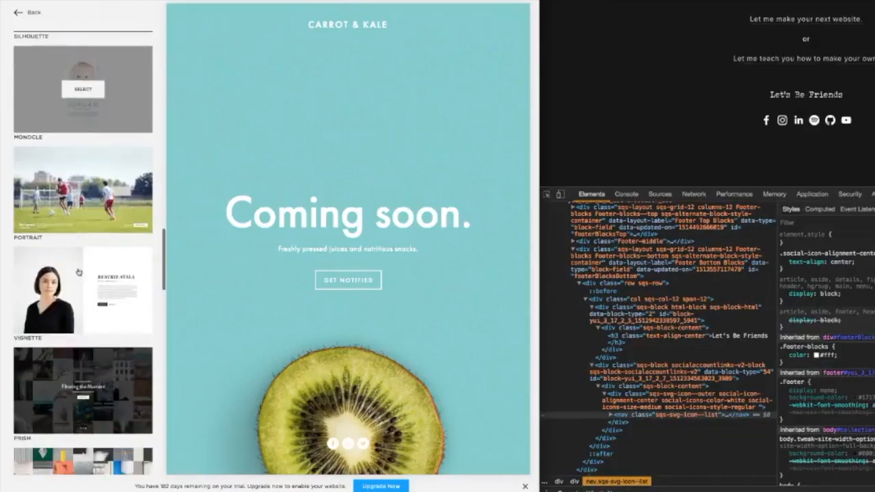
{"action": "scroll", "scroll_direction": "down", "scroll_amount": 3}
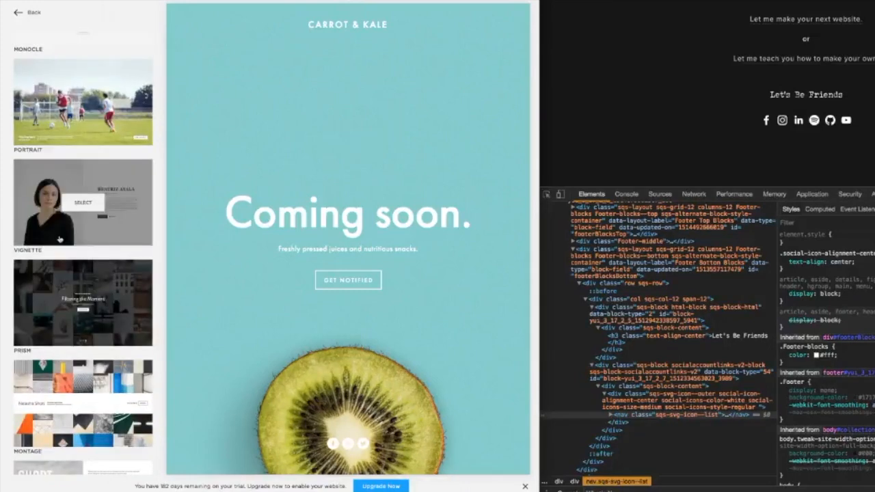
{"action": "scroll", "scroll_direction": "down", "scroll_amount": 3}
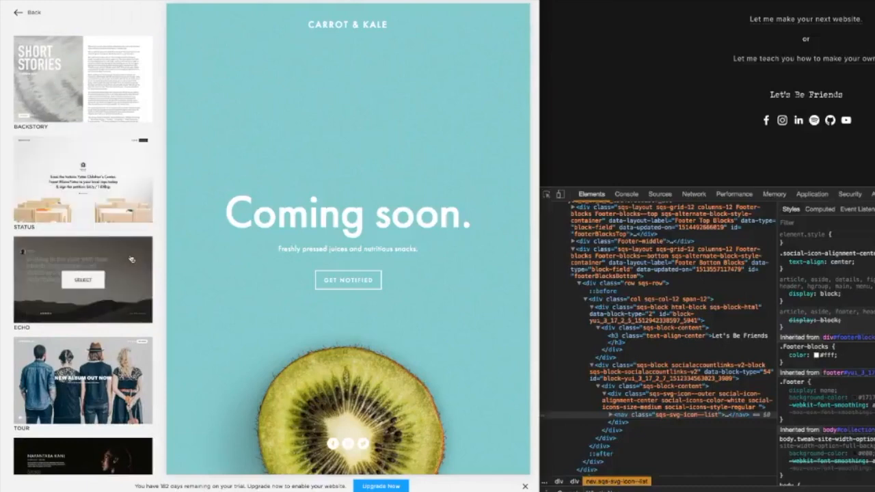
{"action": "scroll", "scroll_direction": "down", "scroll_amount": 3}
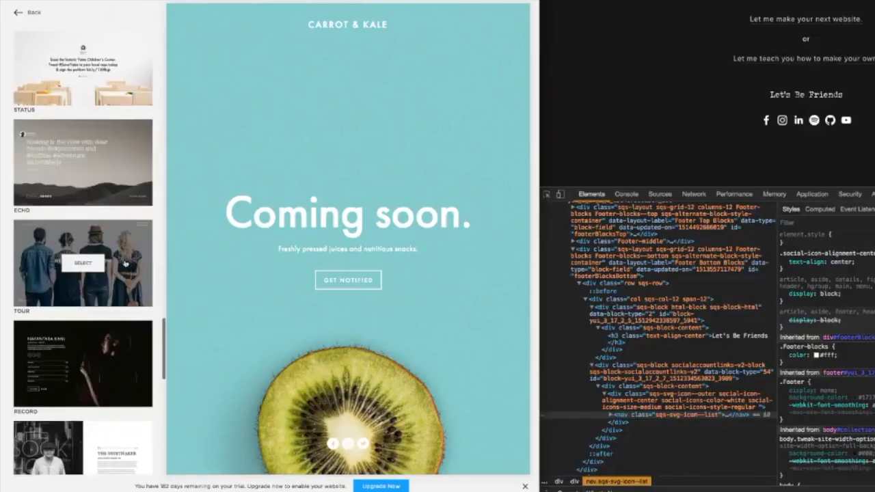
{"action": "scroll", "scroll_direction": "down", "scroll_amount": 3}
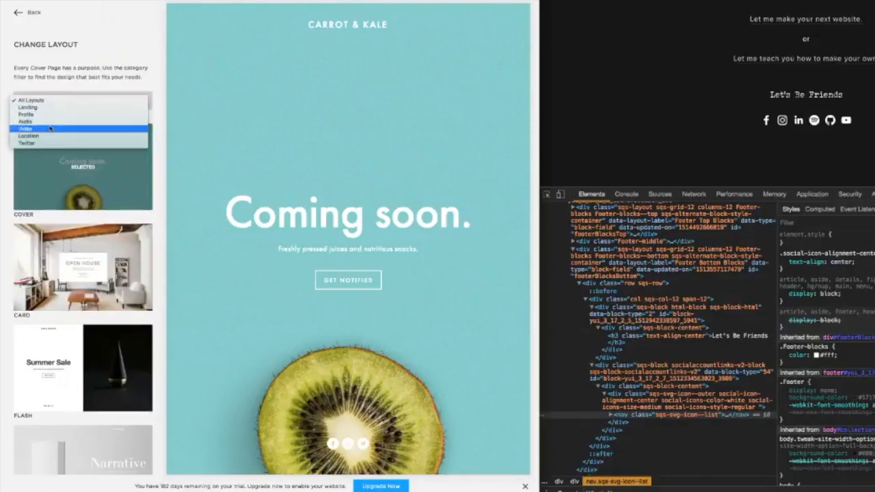
{"action": "left_click", "coordinate": [26, 128]}
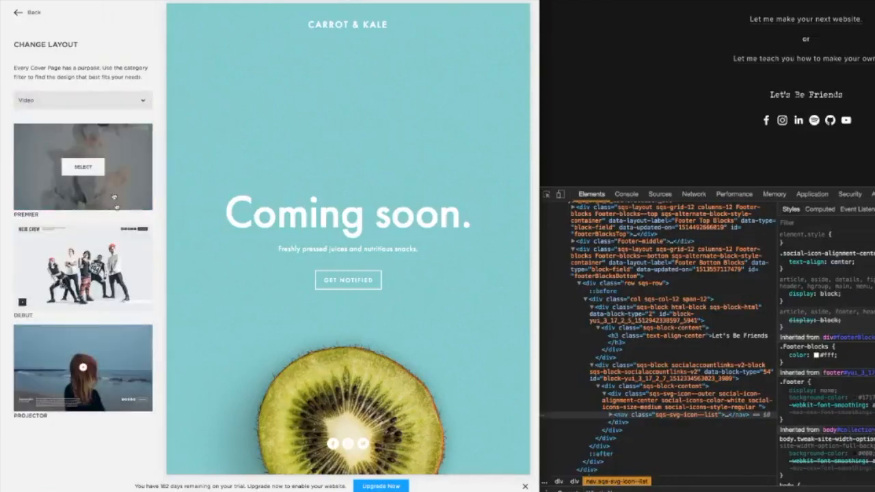
{"action": "left_click", "coordinate": [82, 167]}
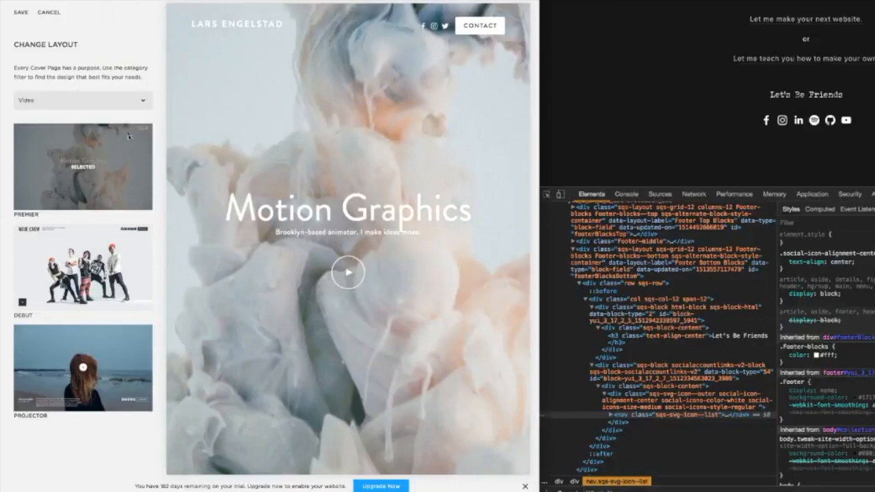
{"action": "left_click", "coordinate": [82, 100]}
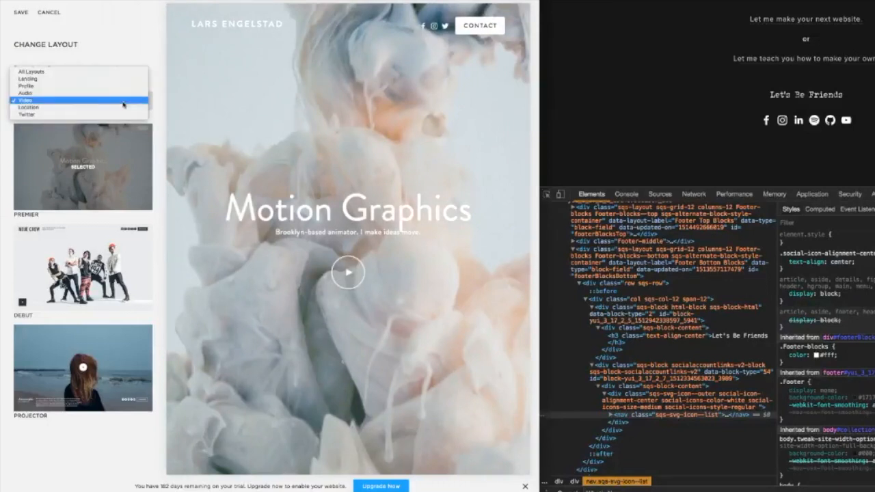
{"action": "mouse_move", "coordinate": [28, 107]}
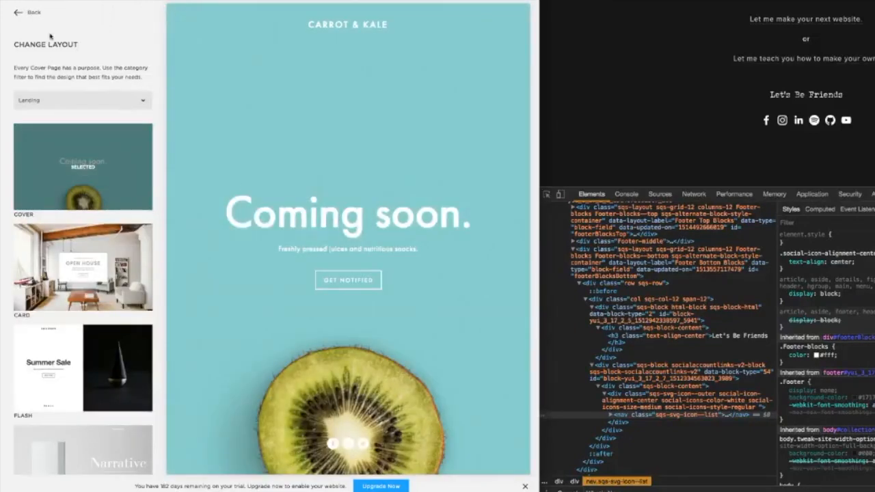
Step: Finish the body text with 'Check back soon!' and change the branding to 'Nick Arocho'
{"action": "left_click", "coordinate": [17, 12]}
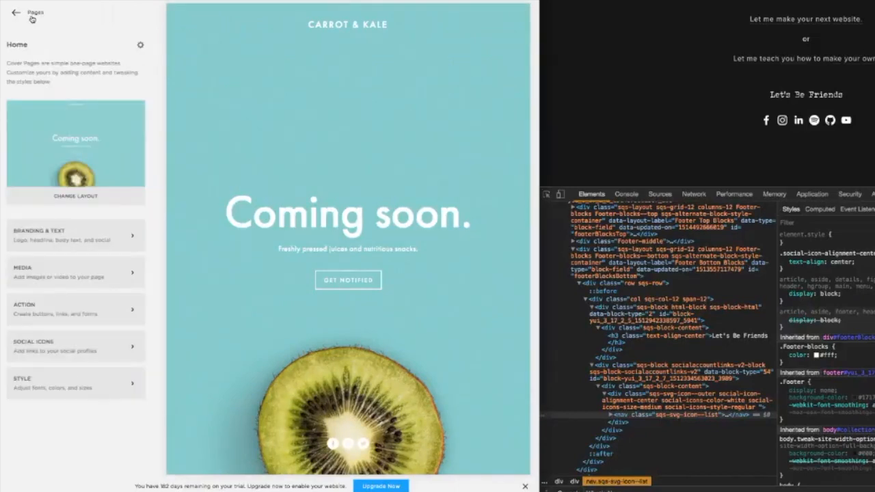
{"action": "left_click", "coordinate": [75, 235]}
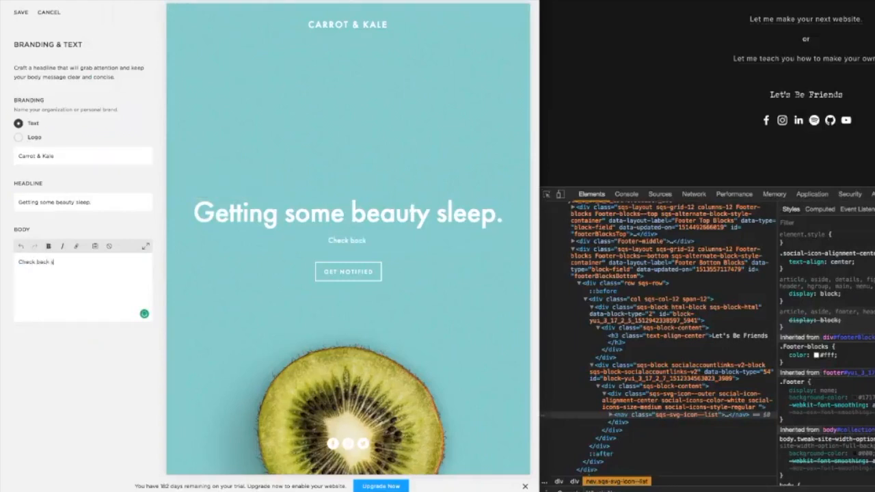
{"action": "type", "text": "oon!"}
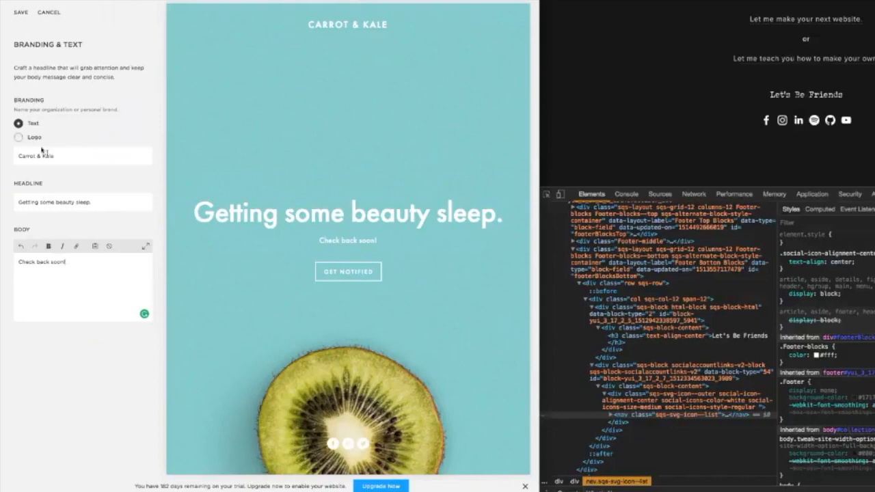
{"action": "type", "text": "Nick Arocho"}
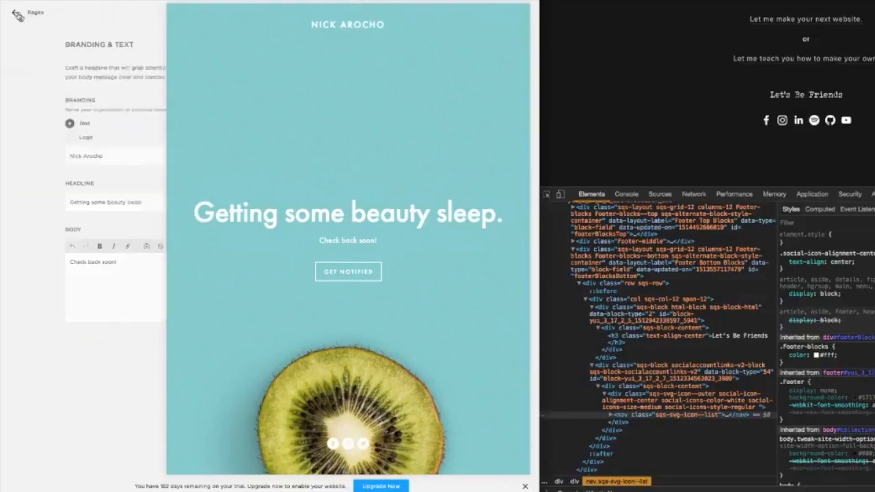
Step: Upload cover-page.jpeg as the cover background, replacing the kiwi image
{"action": "left_click", "coordinate": [17, 13]}
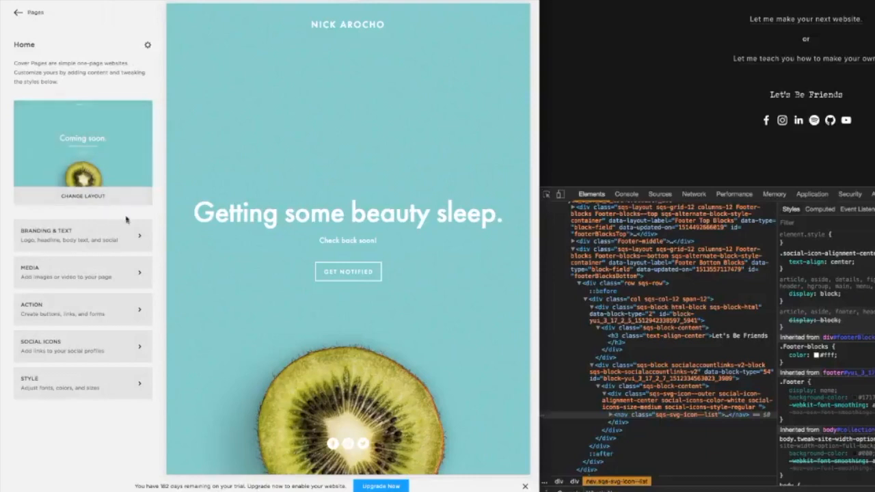
{"action": "left_click", "coordinate": [82, 272]}
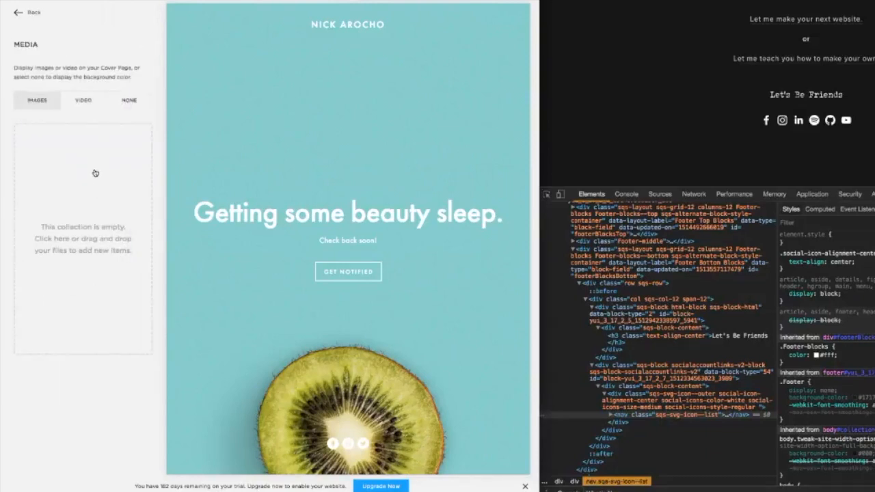
{"action": "left_click", "coordinate": [84, 171]}
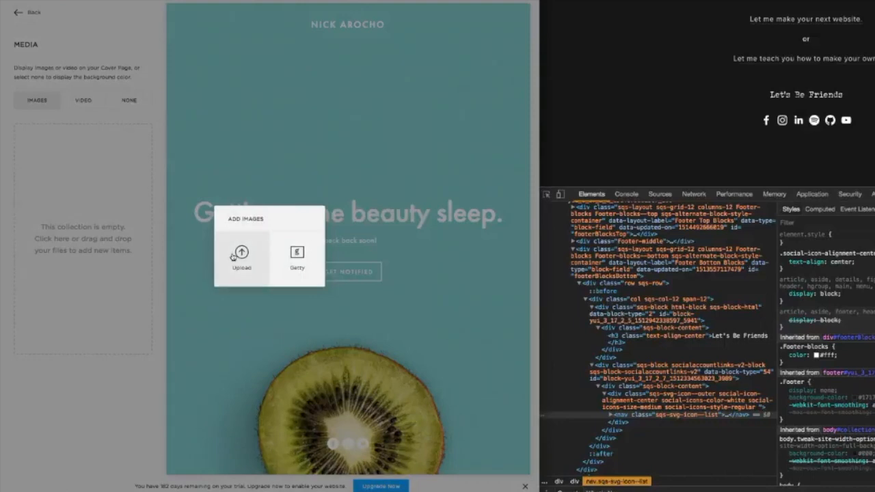
{"action": "left_click", "coordinate": [241, 256]}
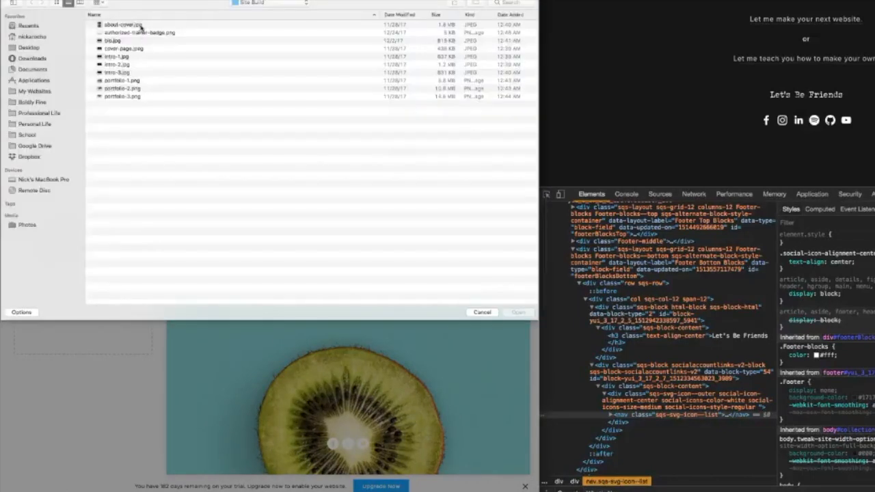
{"action": "left_click", "coordinate": [124, 48]}
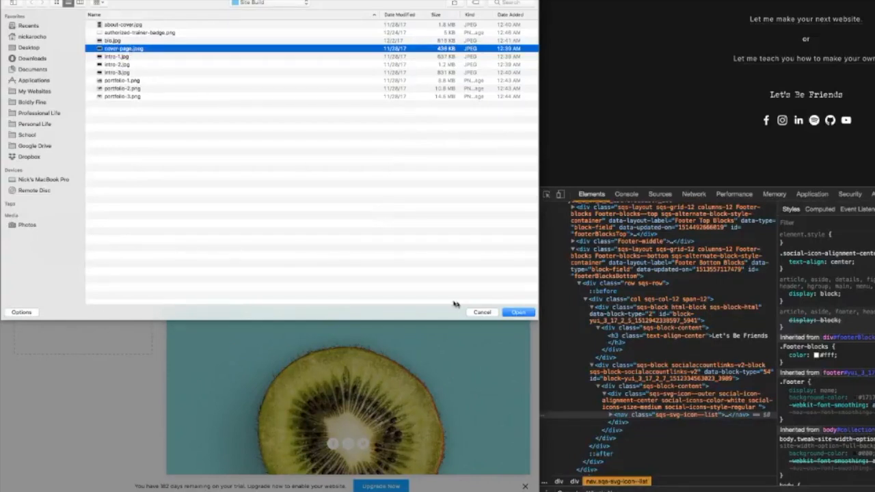
{"action": "left_click", "coordinate": [518, 311]}
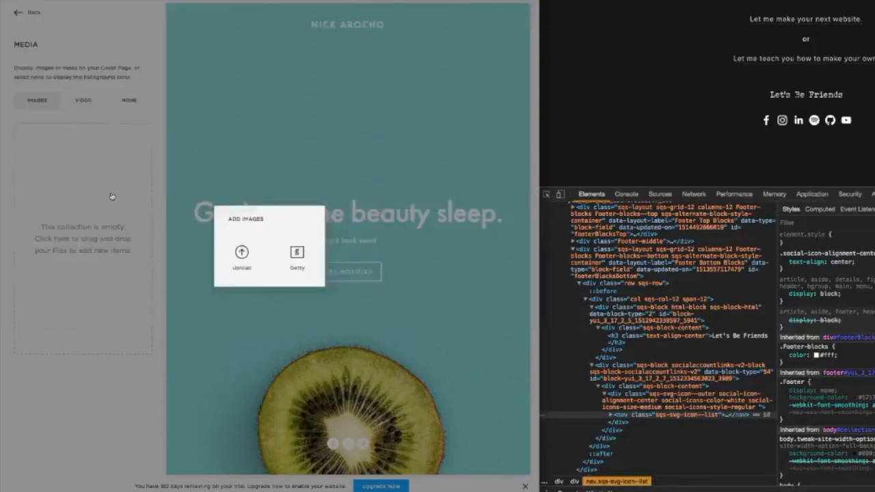
{"action": "left_click", "coordinate": [241, 256]}
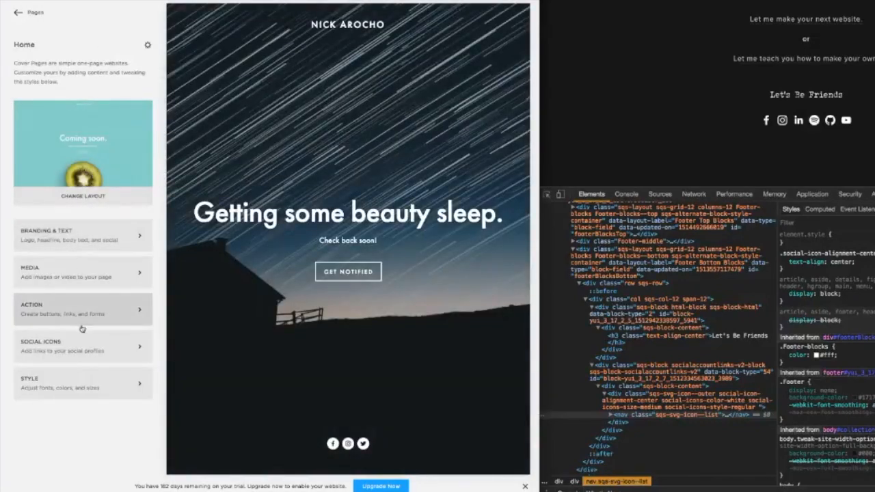
Step: Open the Action section of the Home cover page panel
{"action": "left_click", "coordinate": [82, 309]}
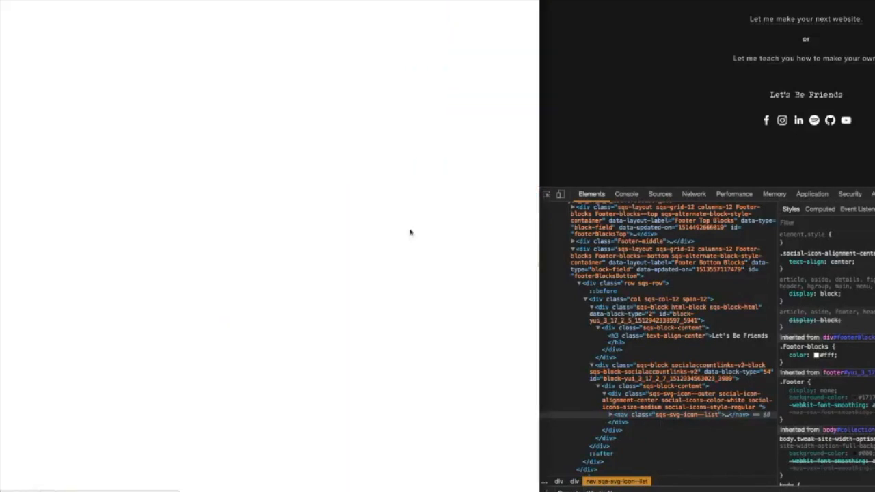
{"action": "mouse_move", "coordinate": [402, 197]}
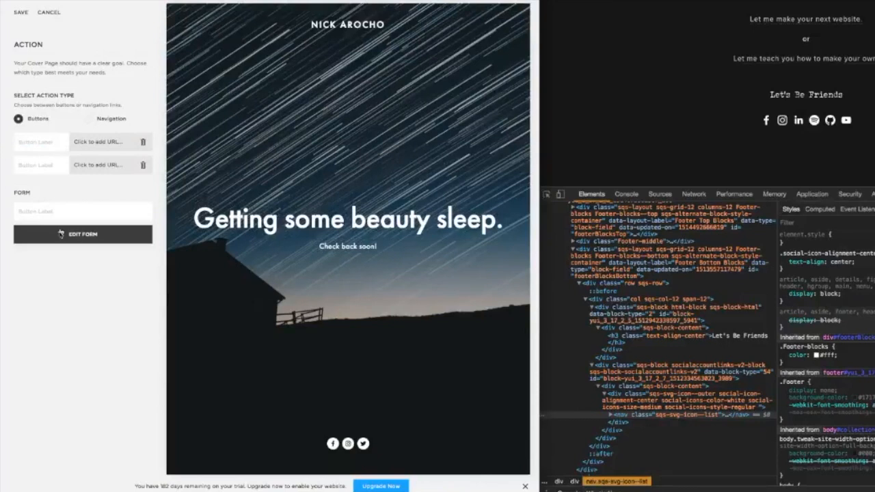
Step: Label the form button 'Contact Me' and name its form 'Contact Nick'
{"action": "type", "text": "q"}
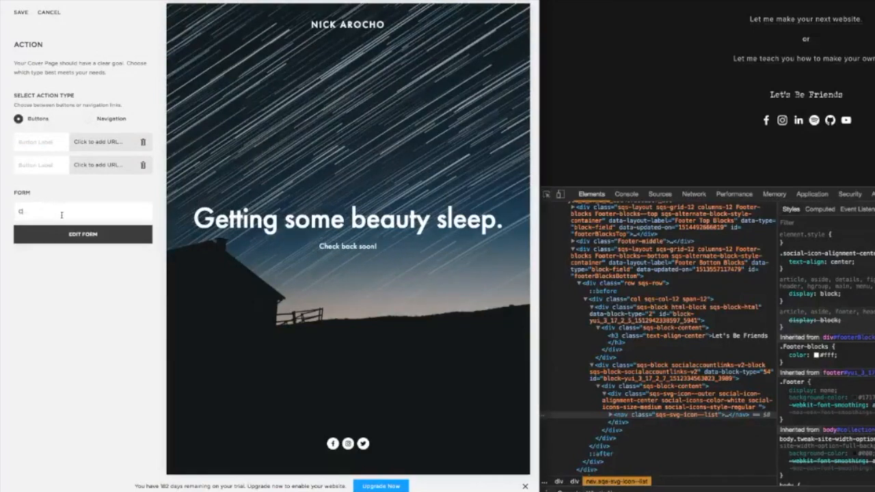
{"action": "type", "text": "Contact Me"}
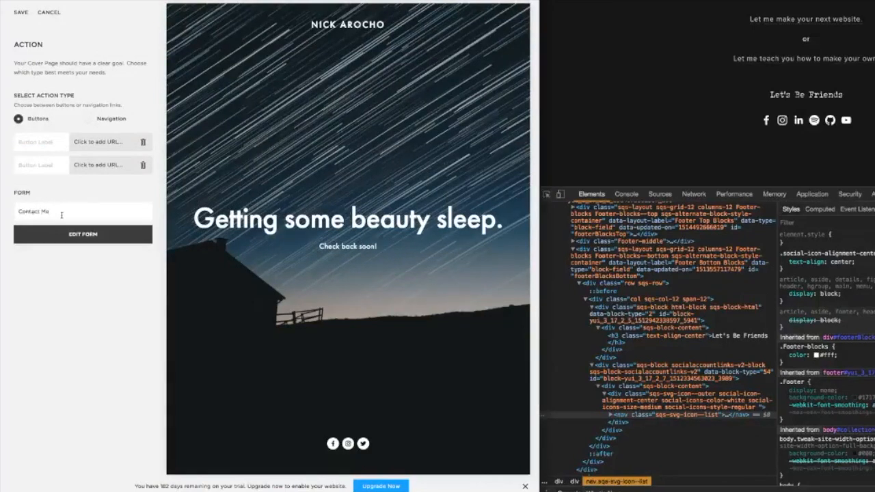
{"action": "left_click", "coordinate": [82, 234]}
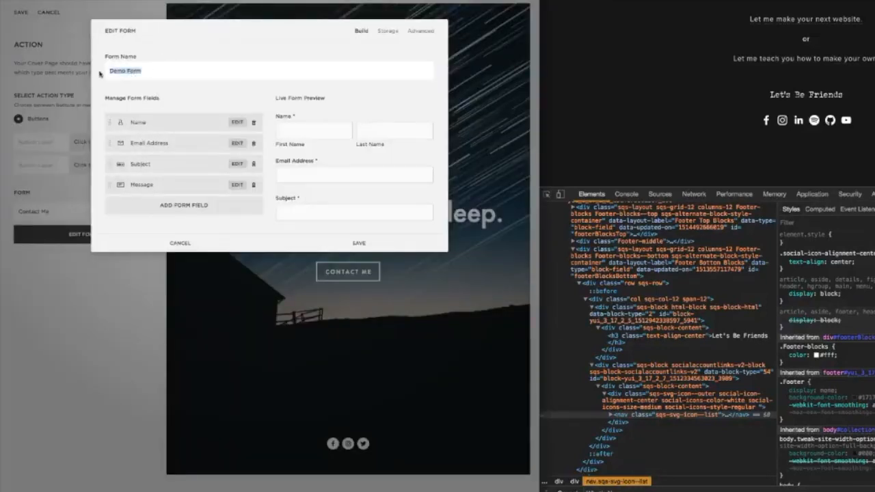
{"action": "type", "text": "Contact"}
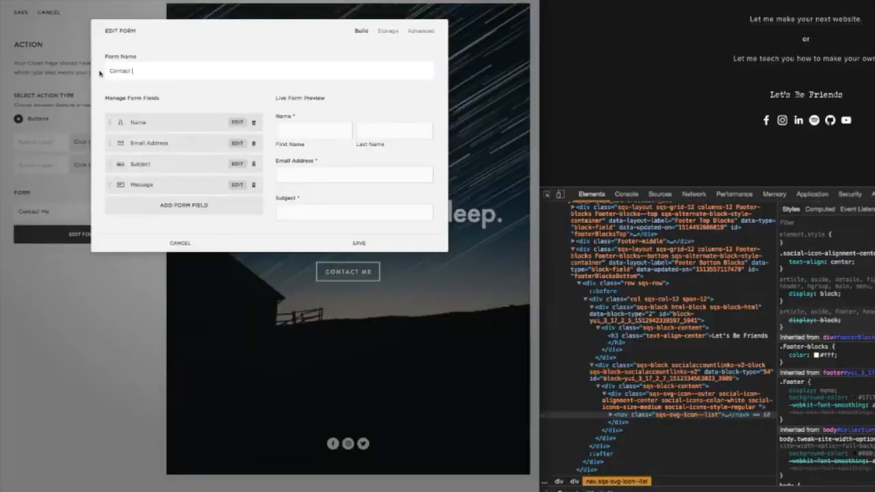
{"action": "type", "text": "Nick"}
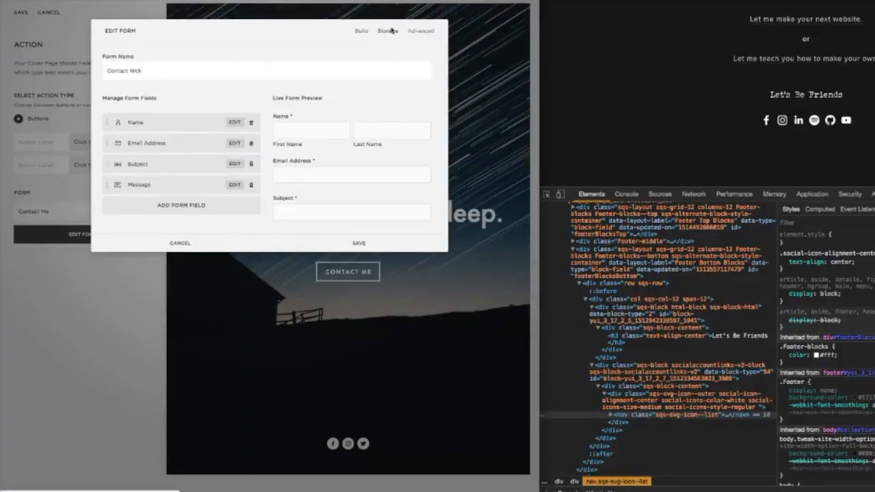
{"action": "left_click", "coordinate": [387, 30]}
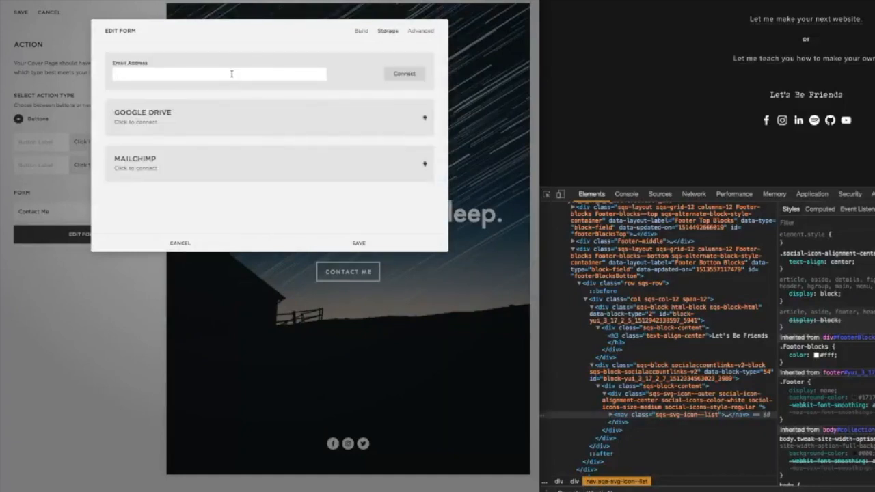
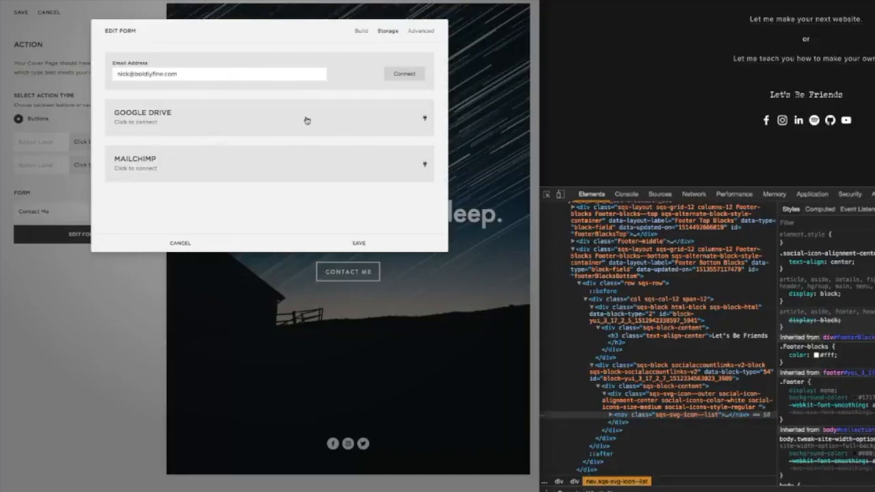
{"action": "left_click", "coordinate": [360, 31]}
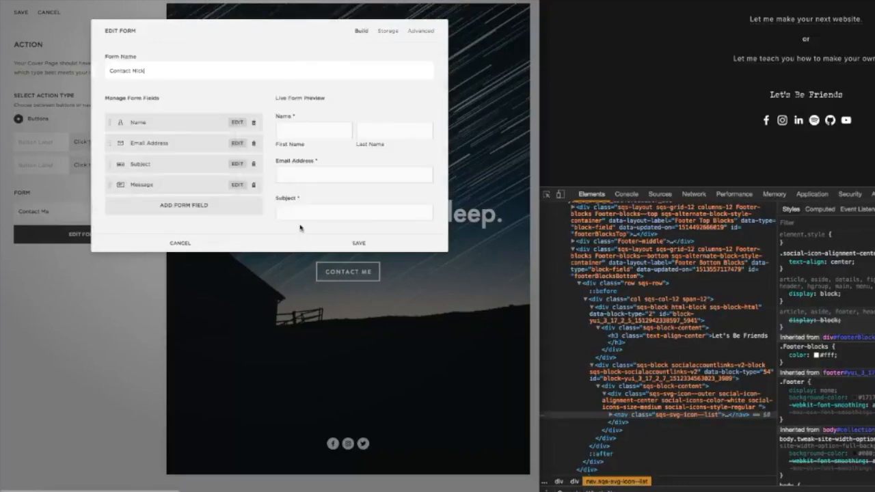
{"action": "left_click", "coordinate": [358, 243]}
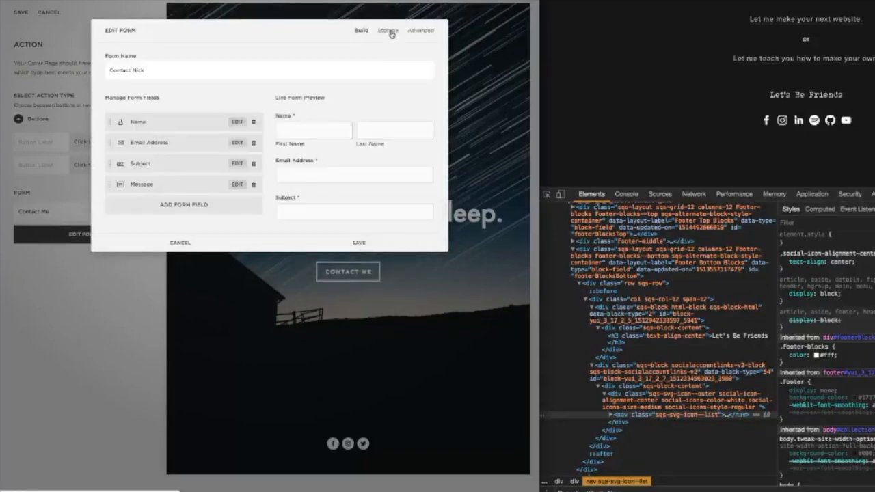
{"action": "left_click", "coordinate": [388, 30]}
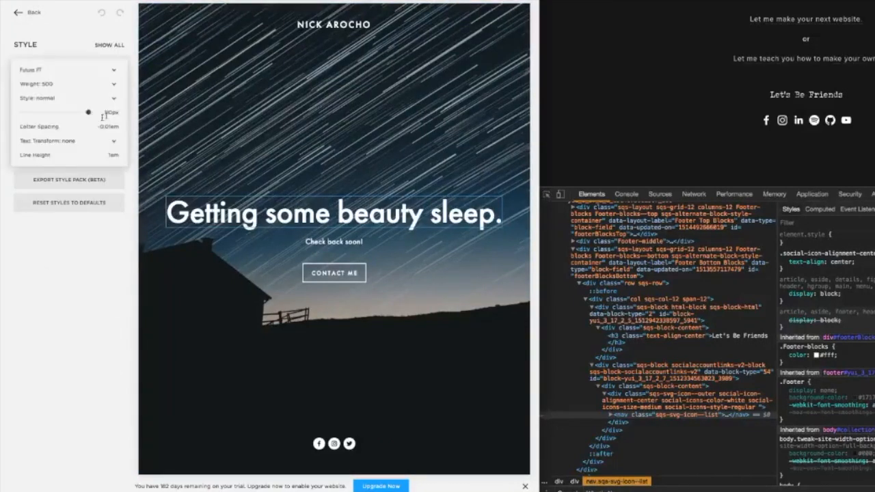
Step: Resize the headline text to 50px and save the style changes
{"action": "left_click_drag", "start_coordinate": [88, 112], "coordinate": [55, 112]}
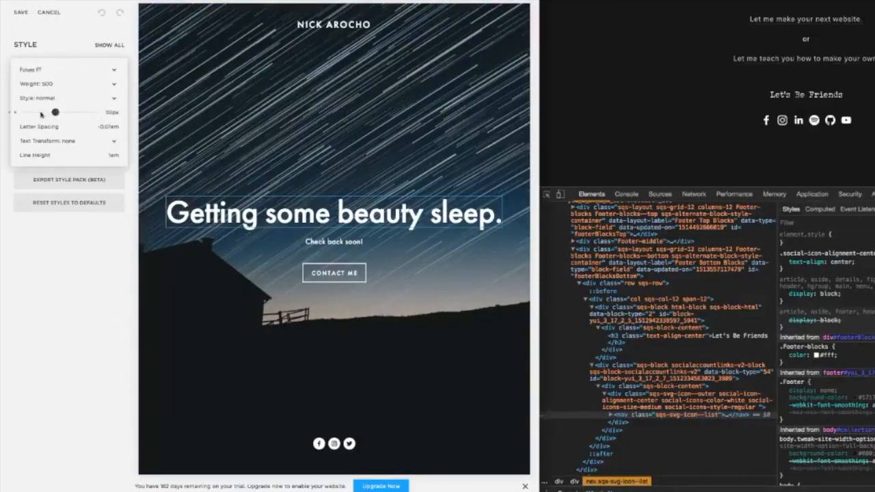
{"action": "left_click_drag", "start_coordinate": [55, 112], "coordinate": [66, 112]}
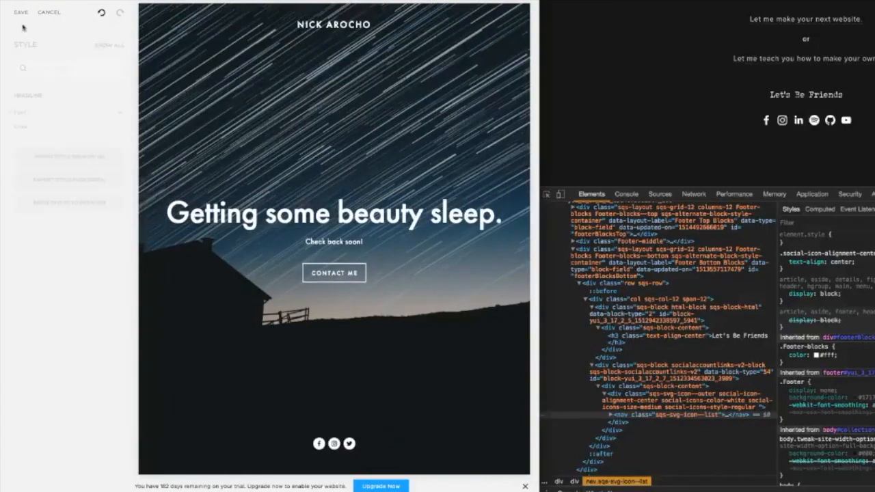
{"action": "left_click", "coordinate": [21, 12]}
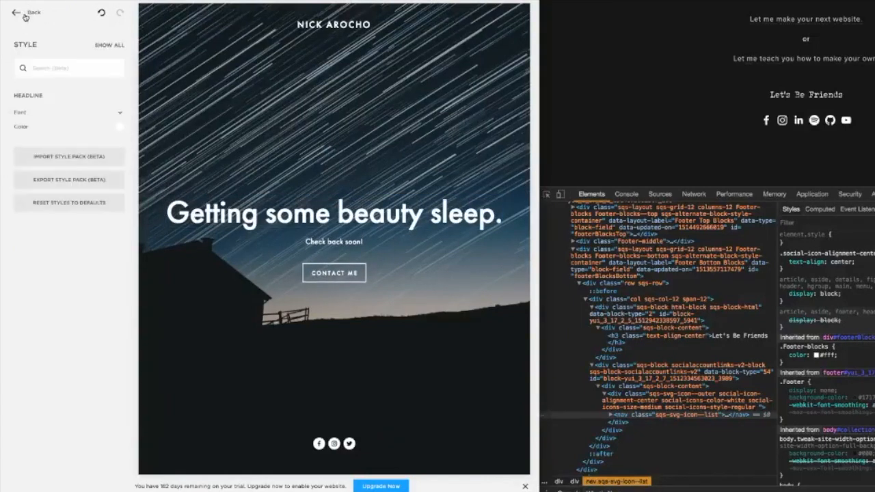
Step: Set the Home cover page as homepage from its page settings
{"action": "left_click", "coordinate": [34, 12]}
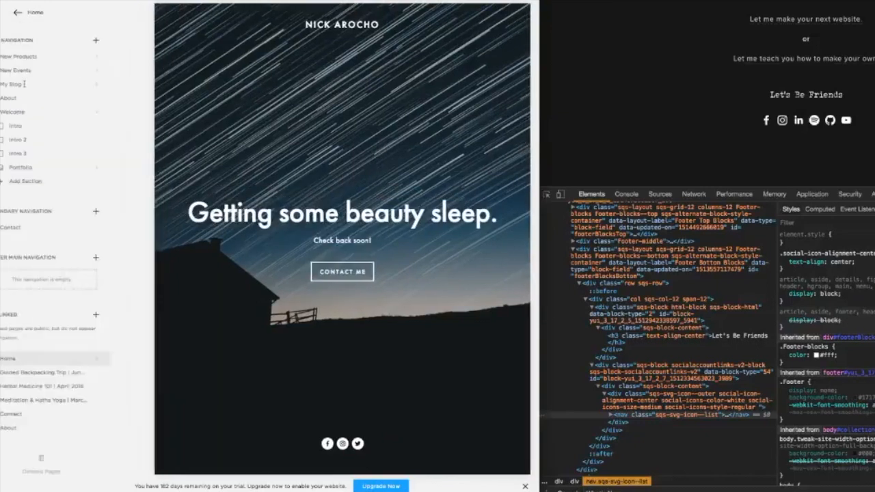
{"action": "left_click", "coordinate": [43, 126]}
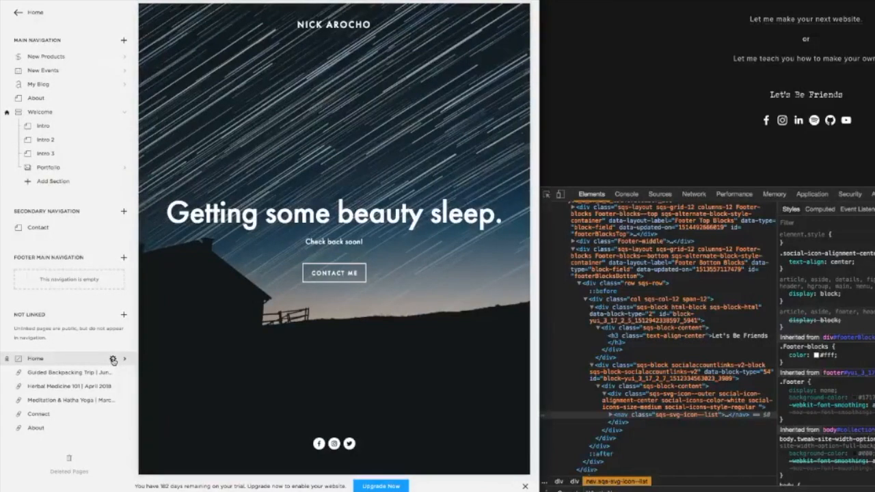
{"action": "left_click", "coordinate": [112, 359]}
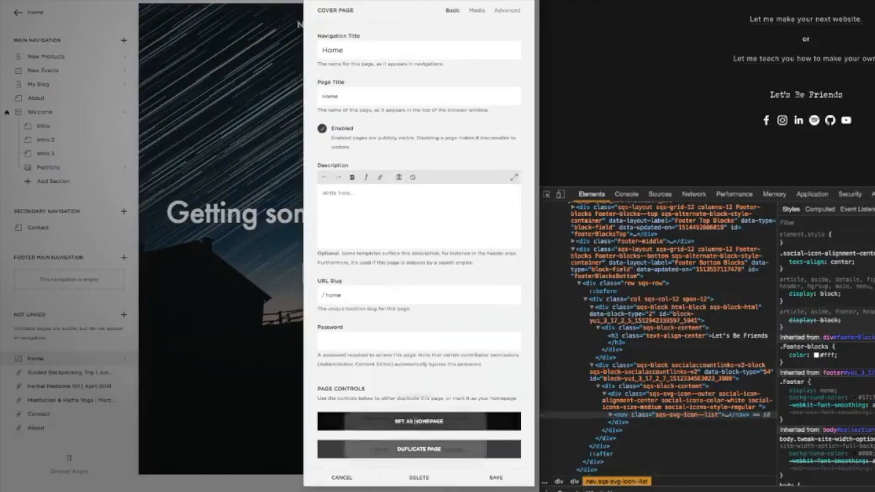
{"action": "left_click", "coordinate": [418, 449]}
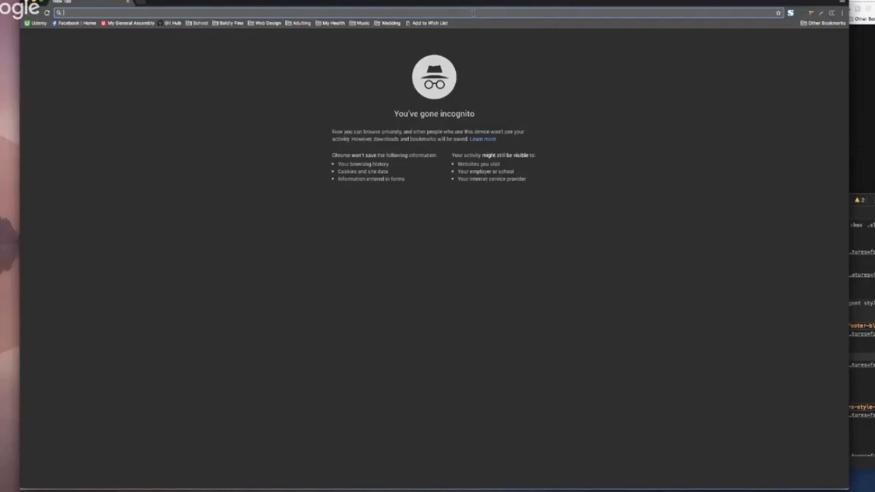
{"action": "type", "text": "nickarocho.com"}
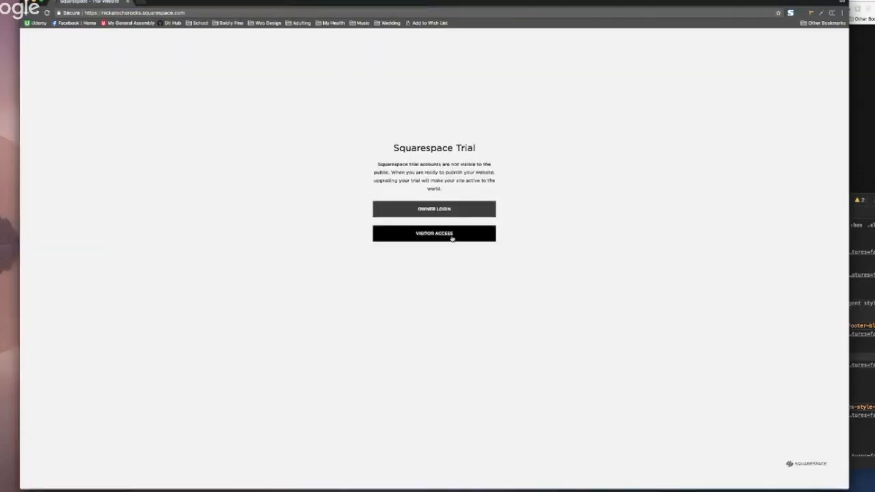
{"action": "left_click", "coordinate": [434, 233]}
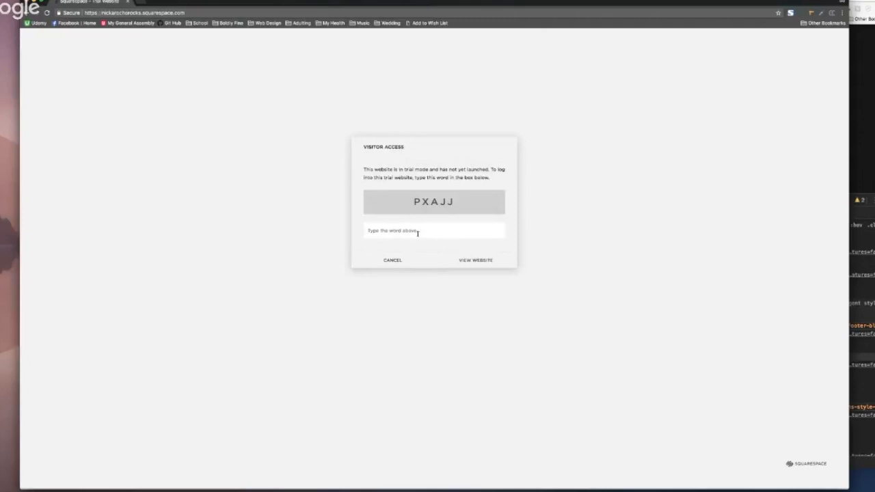
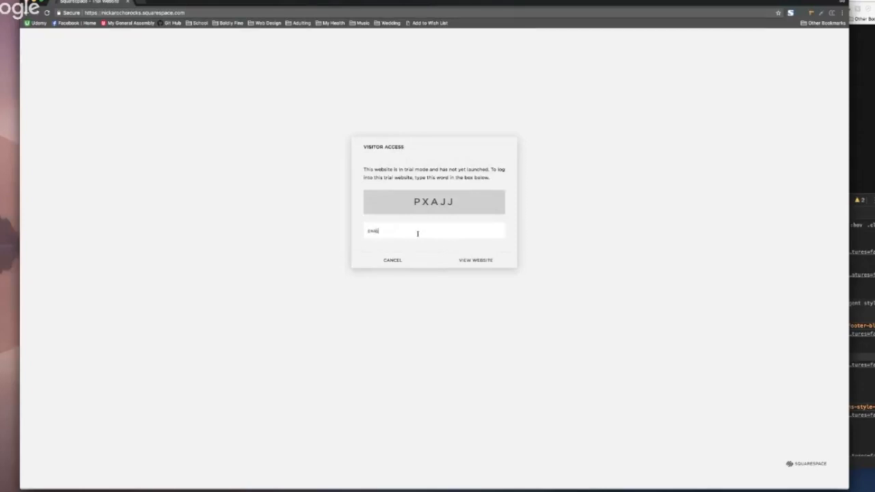
{"action": "left_click", "coordinate": [475, 259]}
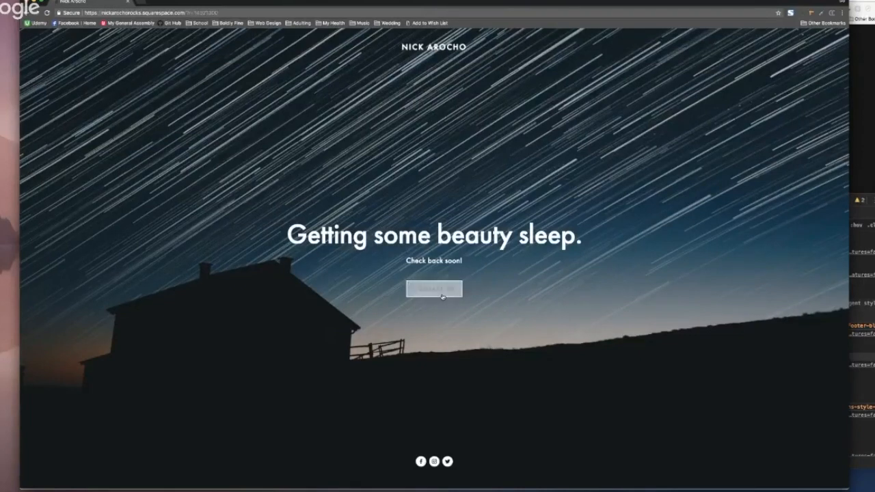
{"action": "left_click", "coordinate": [434, 288]}
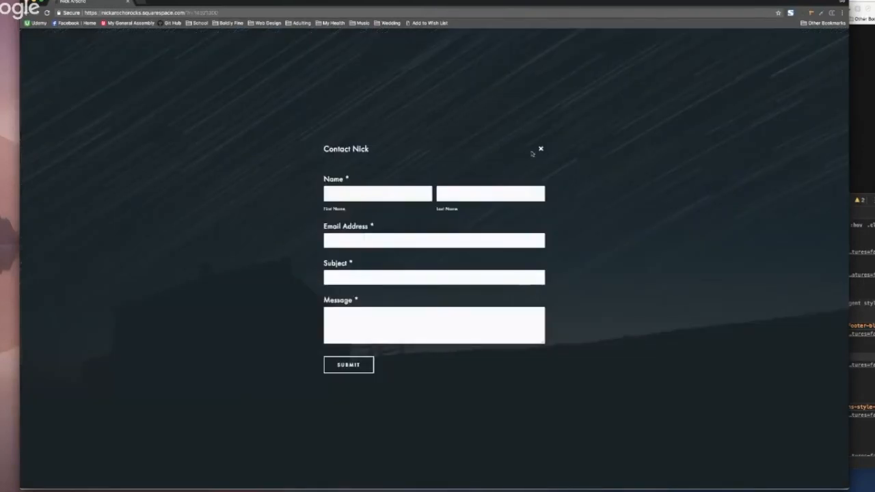
{"action": "left_click", "coordinate": [541, 148]}
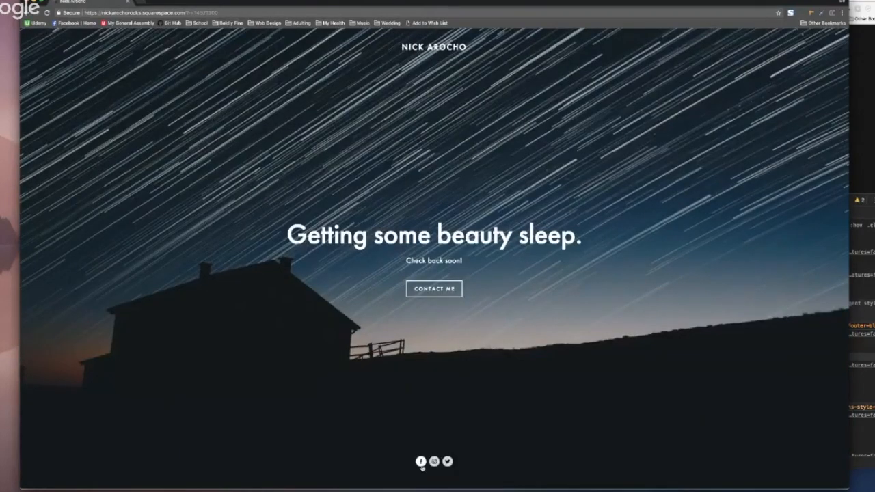
{"action": "left_click", "coordinate": [422, 462]}
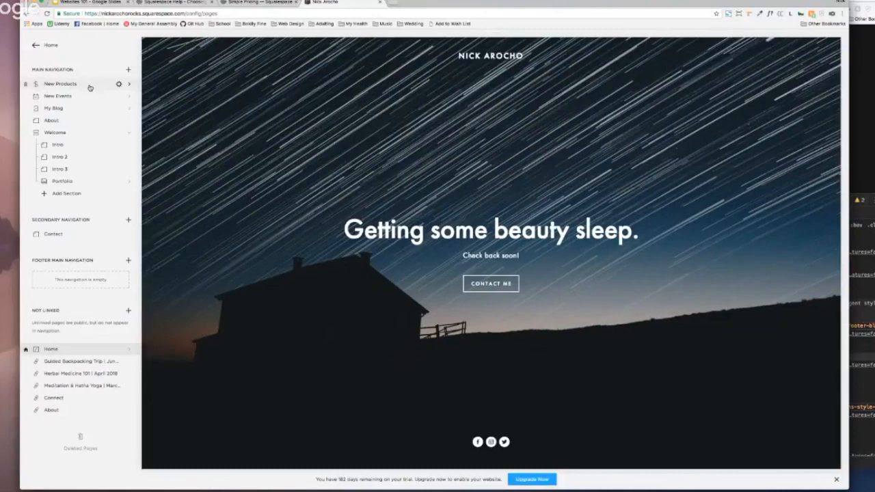
Step: Set the Welcome page as homepage from its settings and confirm
{"action": "left_click", "coordinate": [118, 83]}
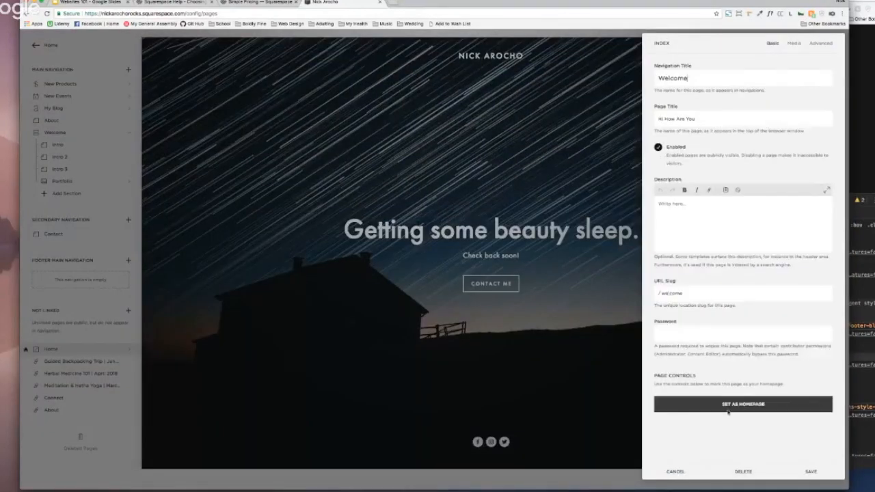
{"action": "left_click", "coordinate": [743, 404]}
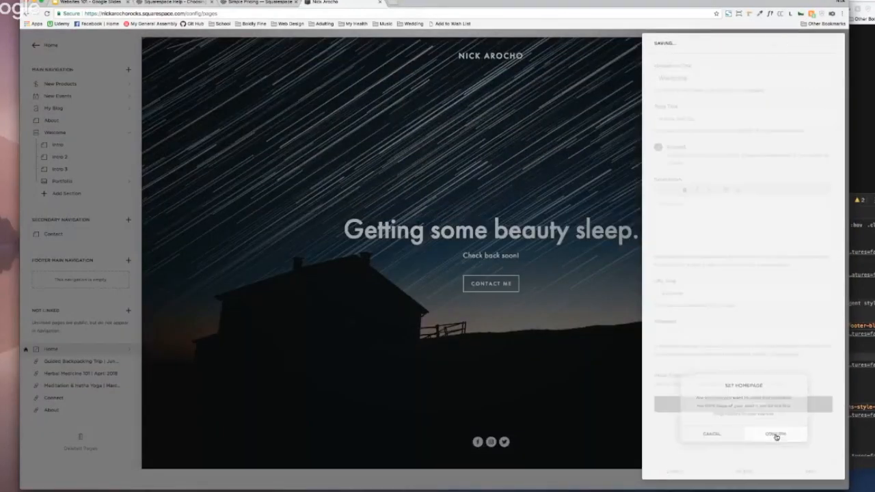
{"action": "left_click", "coordinate": [774, 434]}
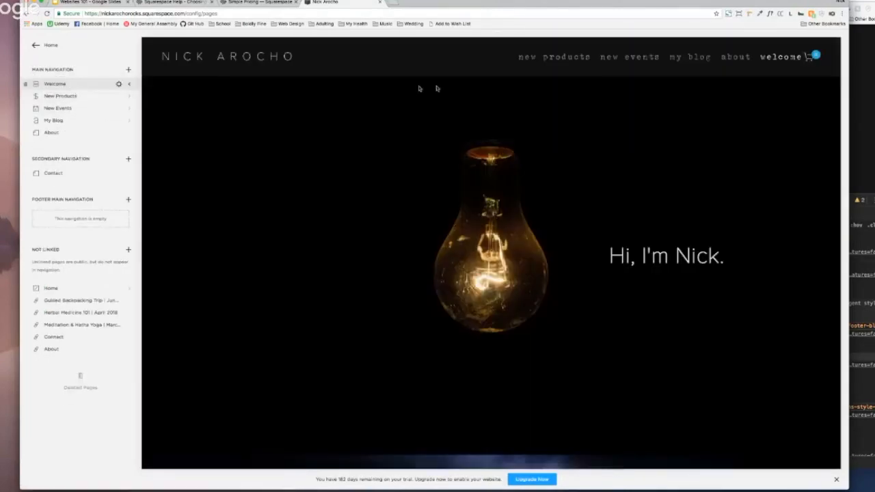
Step: Rename New Products to Store and New Events to Events, placing them between My Blog and Contact
{"action": "left_click", "coordinate": [55, 84]}
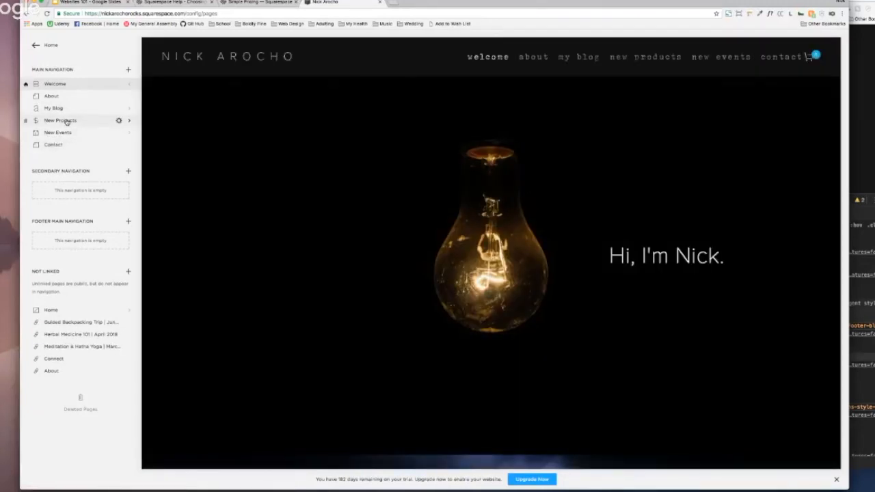
{"action": "left_click", "coordinate": [61, 121]}
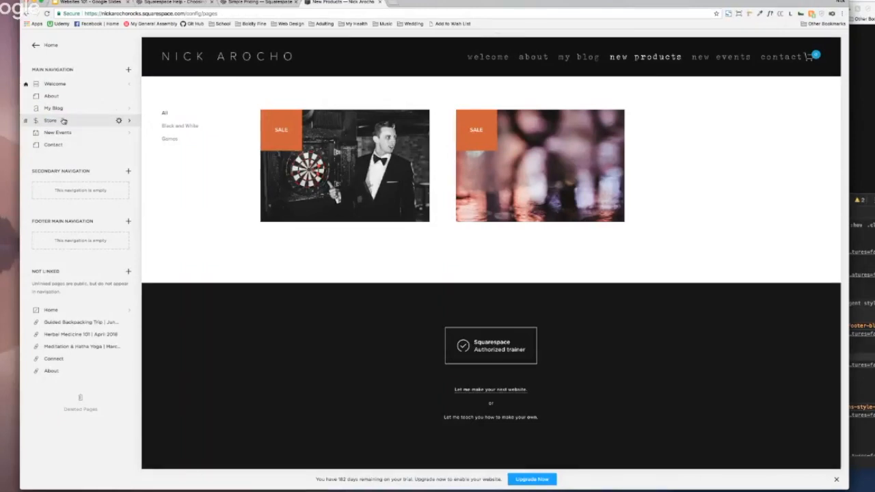
{"action": "double_click", "coordinate": [58, 132]}
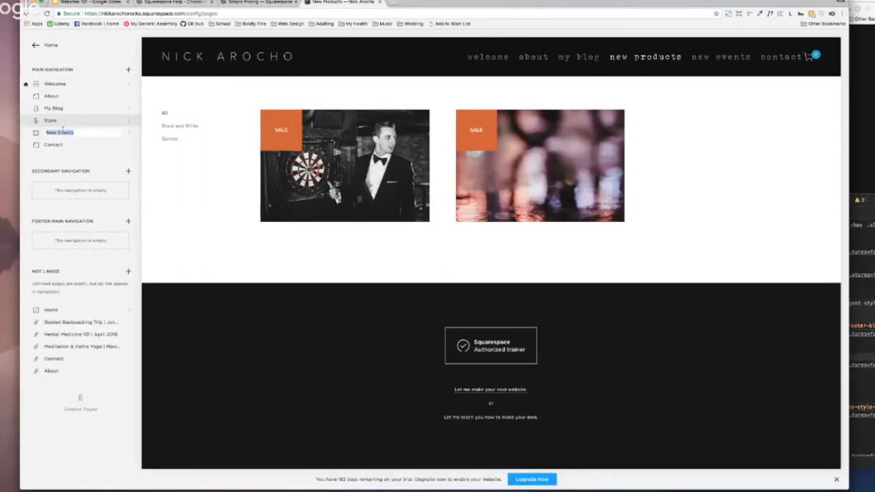
{"action": "left_click", "coordinate": [52, 133]}
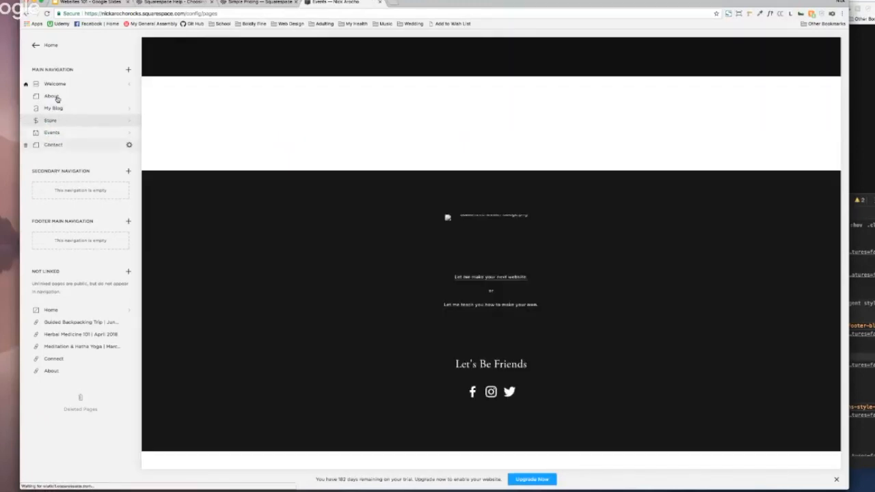
{"action": "left_click", "coordinate": [51, 132]}
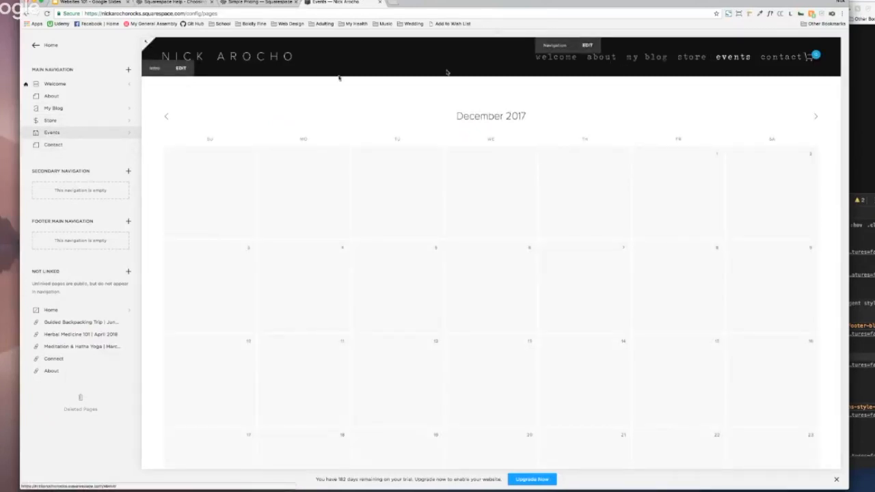